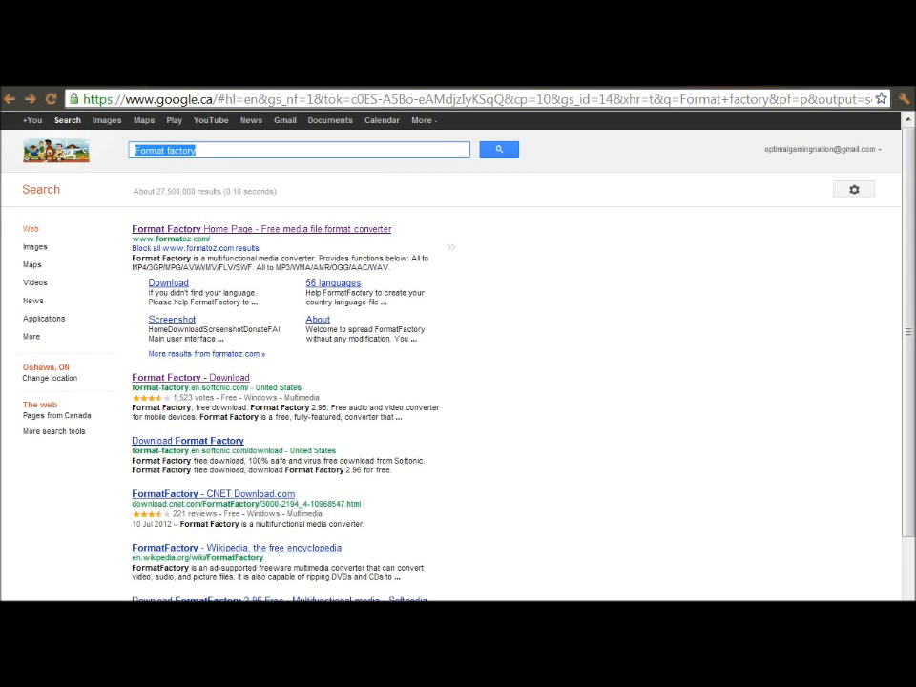
Launch Format Factory from its desktop shortcut.
left_click(164, 229)
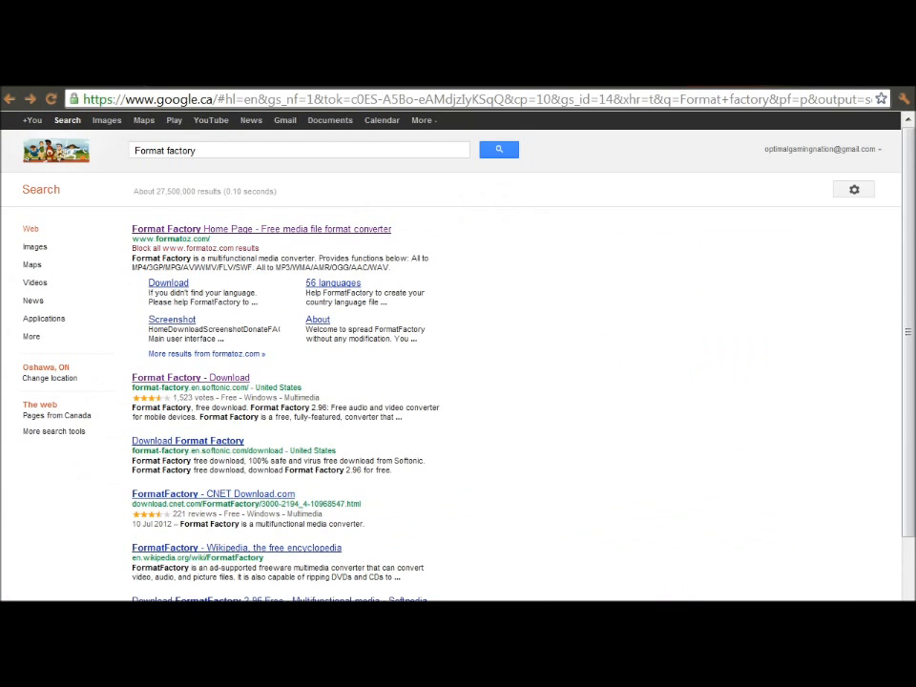
mouse_move(911, 99)
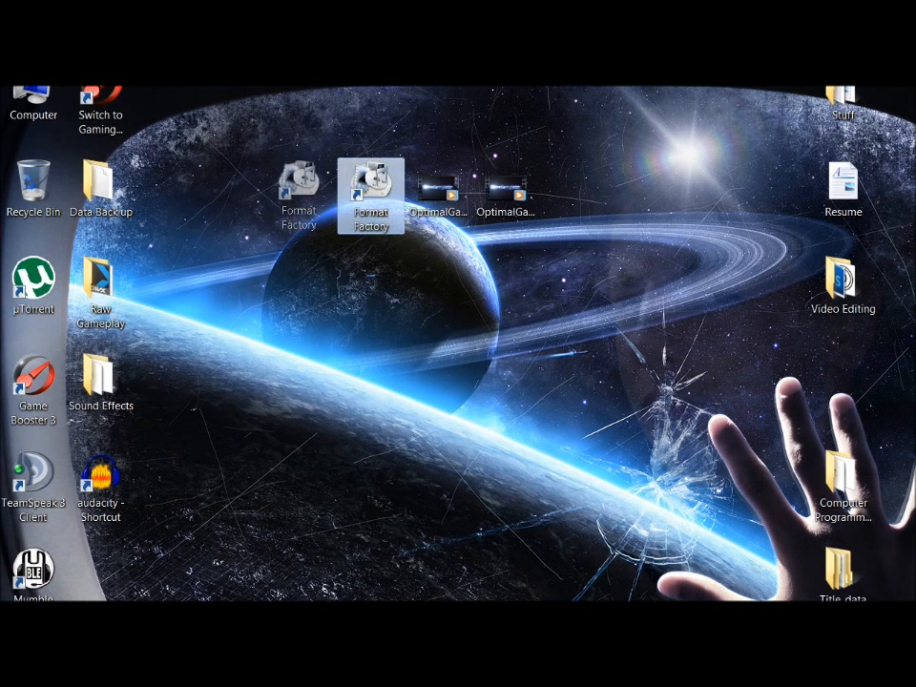
double_click(372, 189)
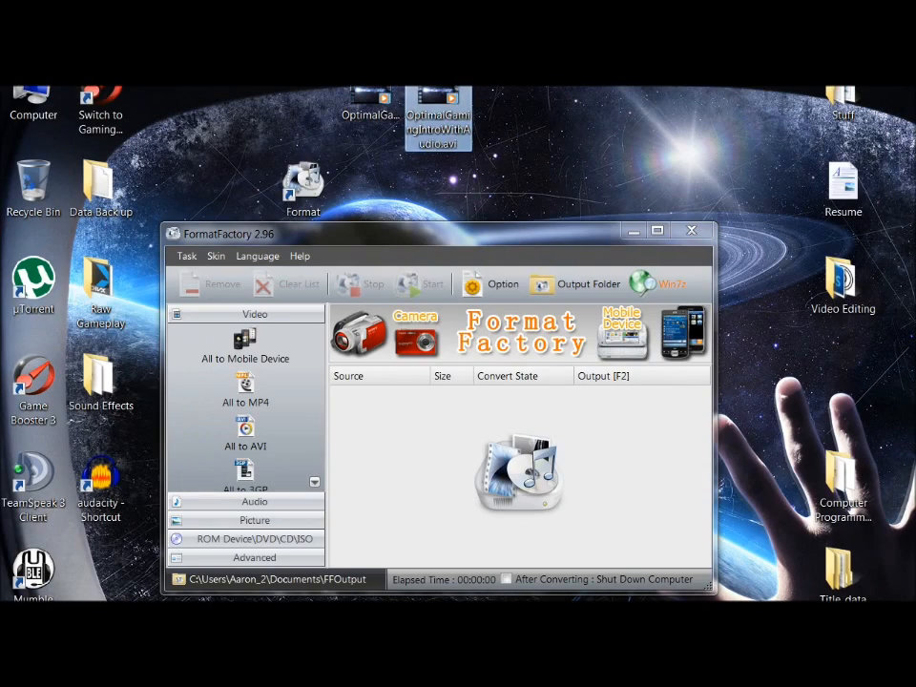
right_click(439, 105)
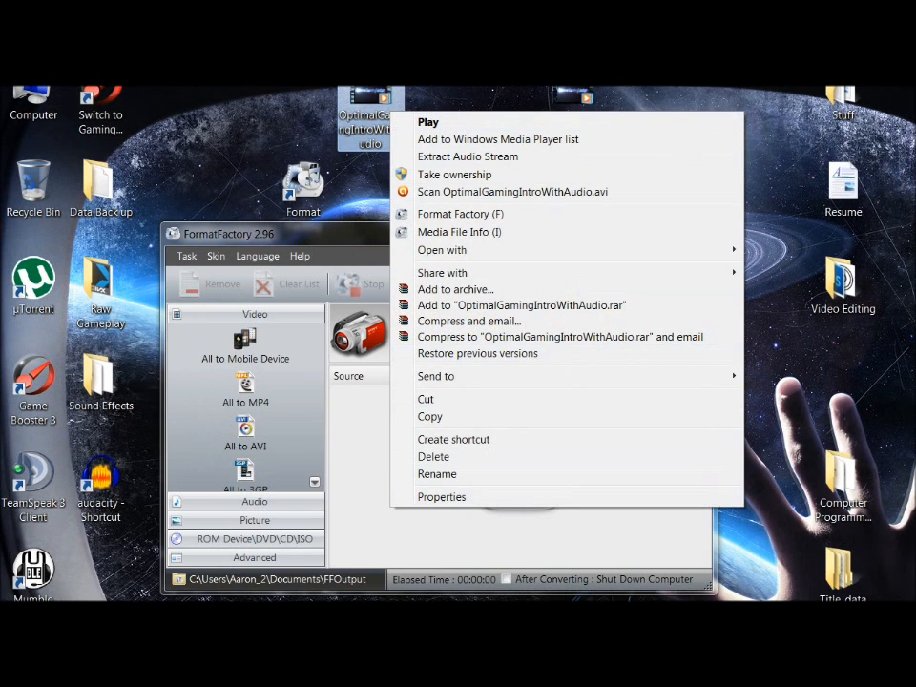
left_click(441, 496)
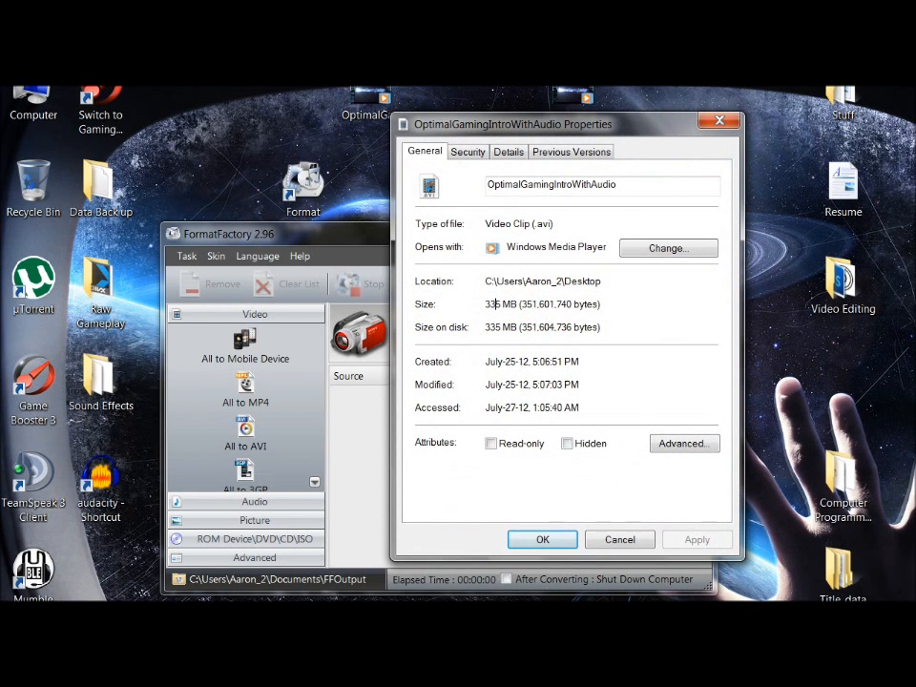
left_click(619, 539)
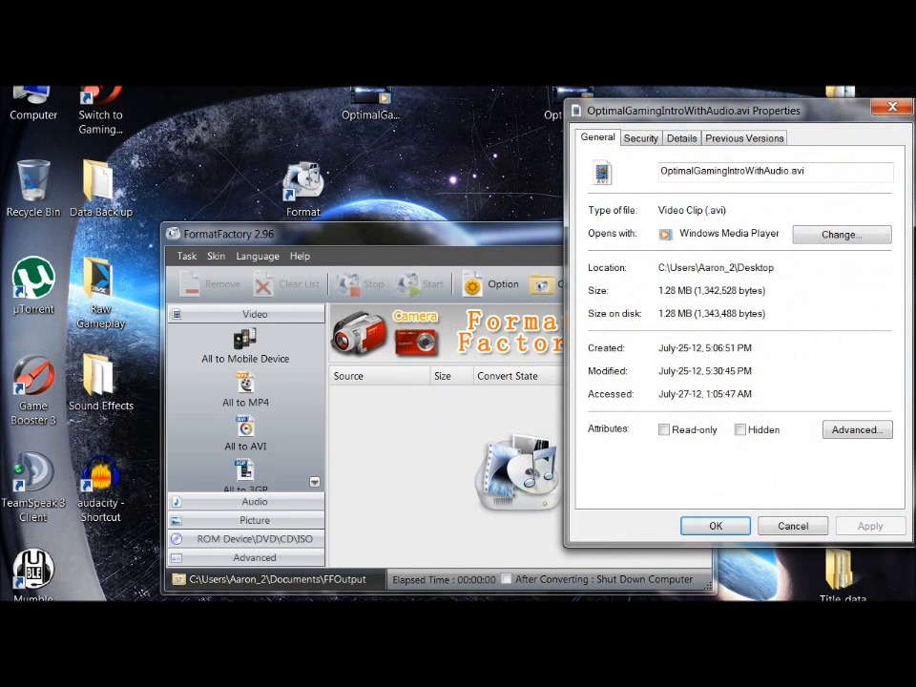
double_click(668, 290)
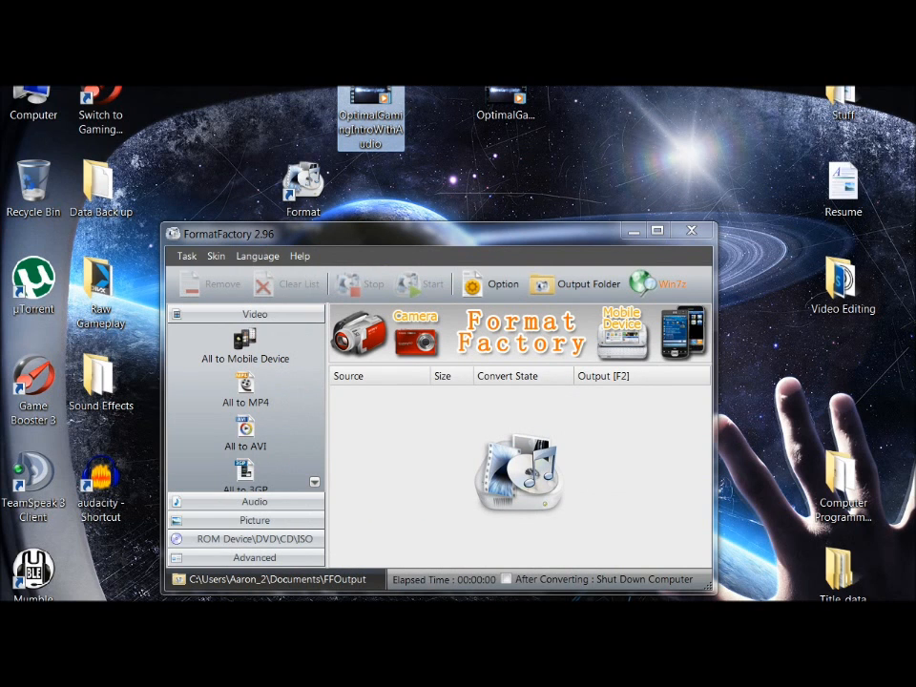
Choose All to AVI and set the output audio to 48000 Hz sample rate with a different bitrate.
left_click(245, 439)
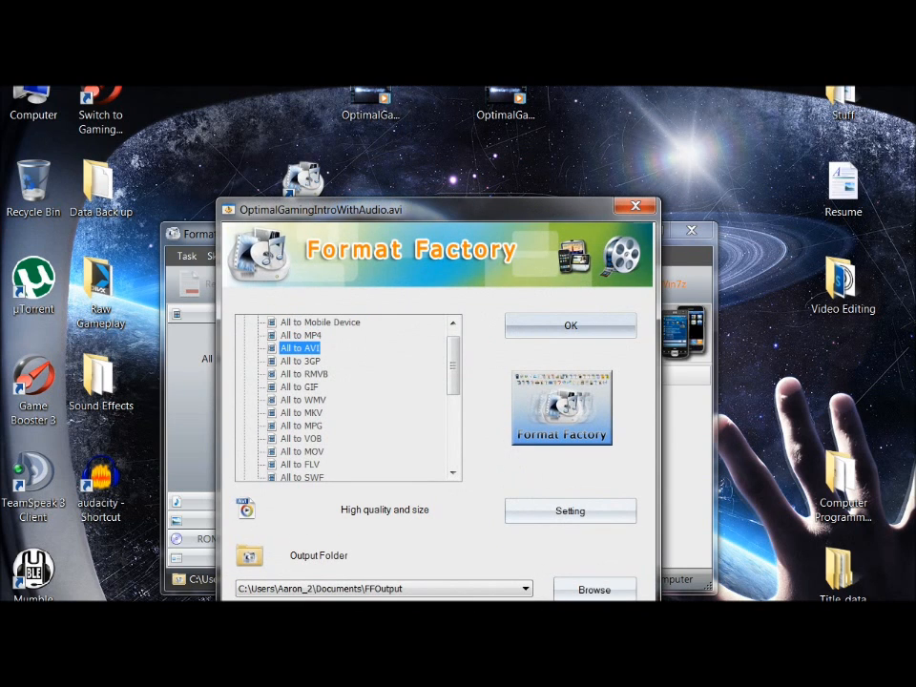
left_click(568, 512)
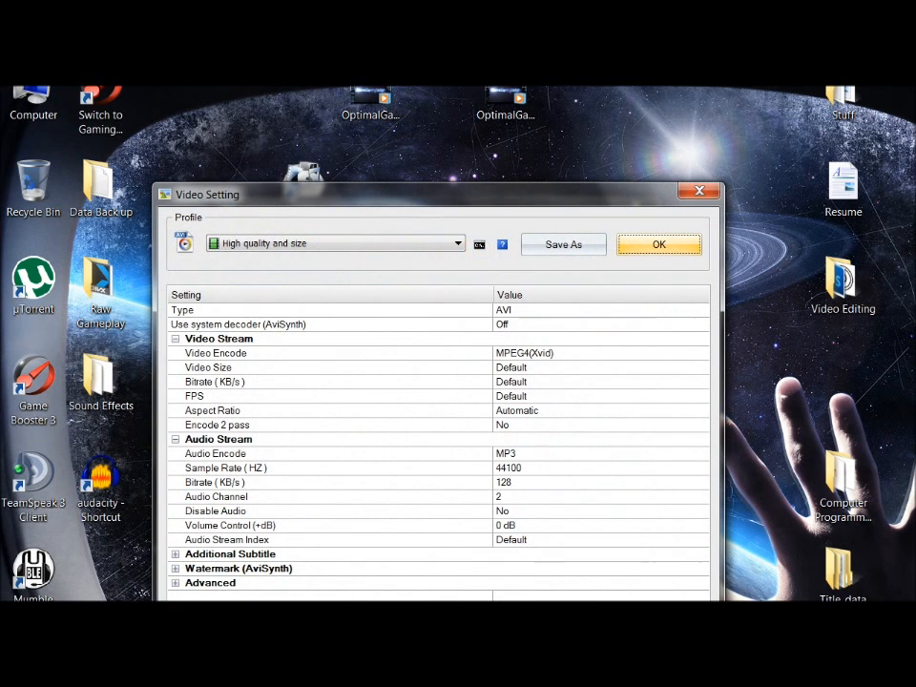
left_click(225, 468)
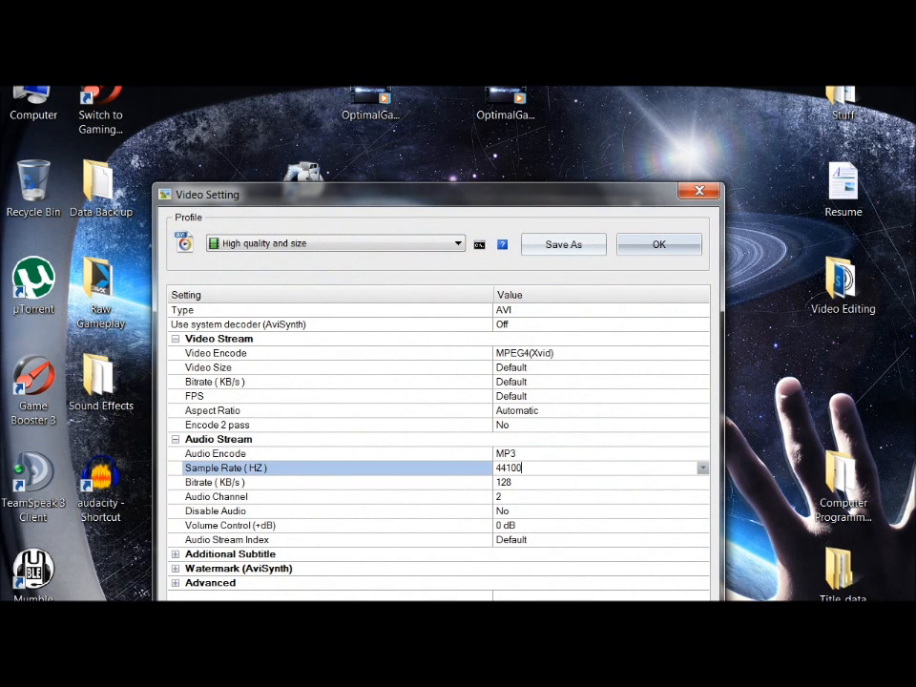
left_click(703, 468)
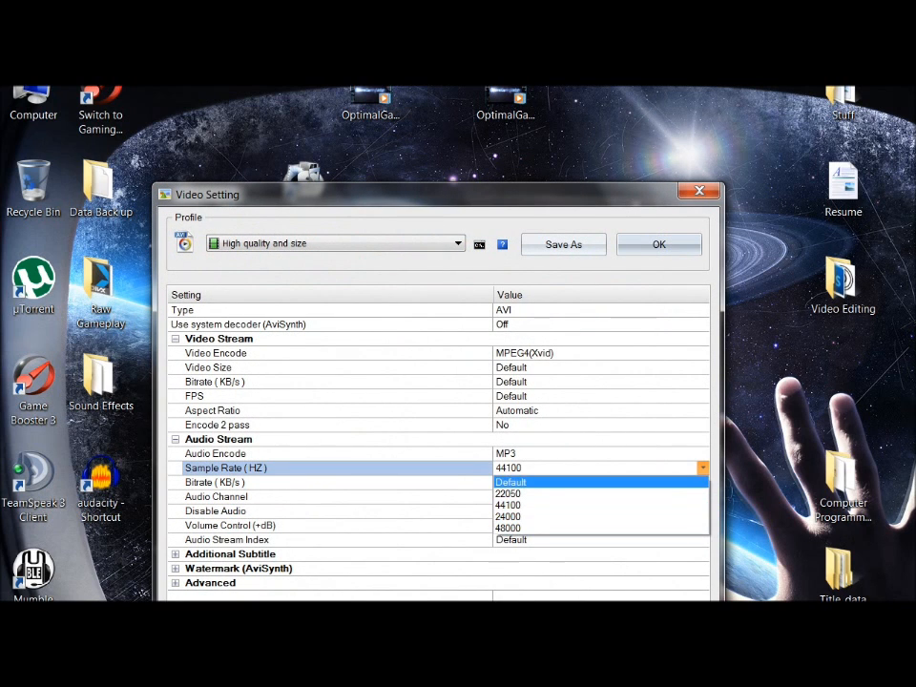
left_click(508, 526)
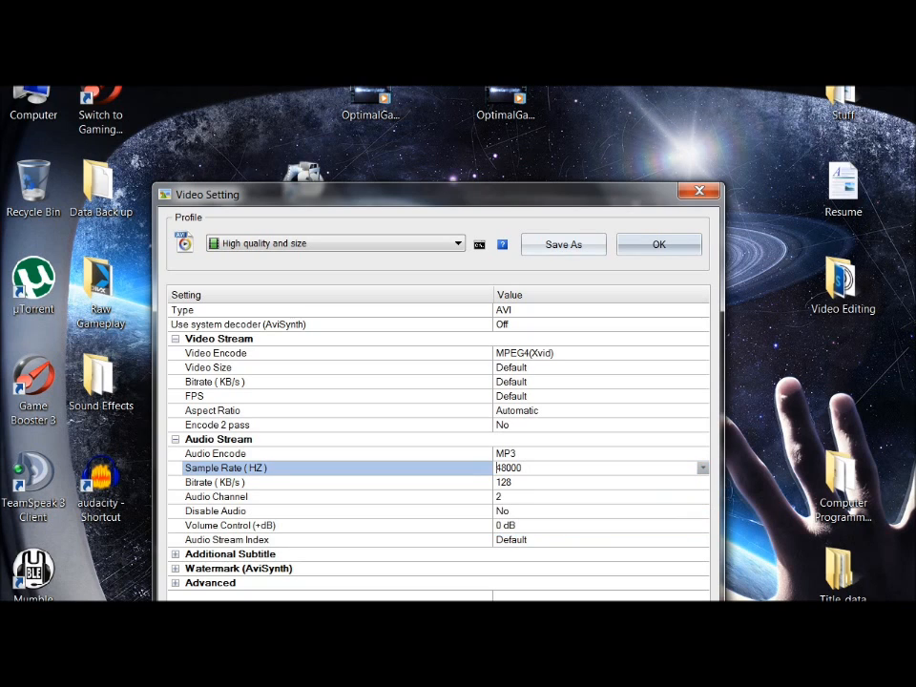
left_click(702, 481)
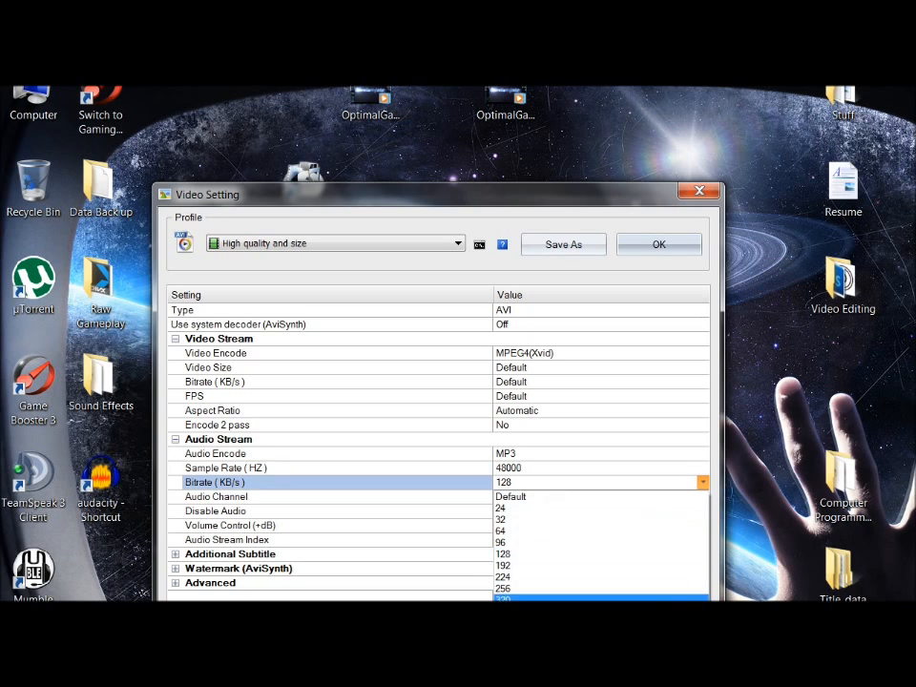
left_click(504, 595)
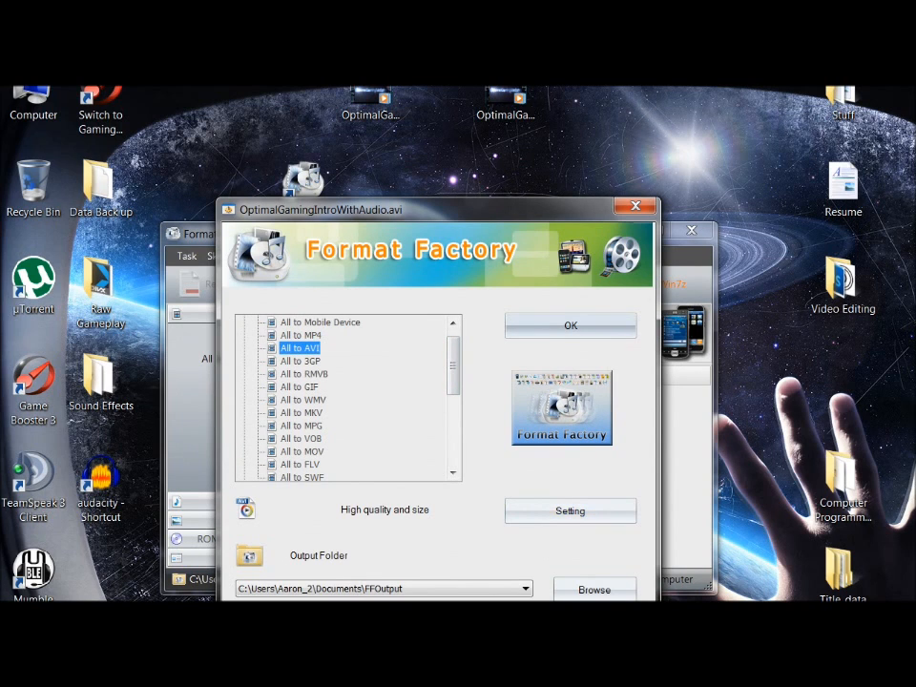
mouse_move(569, 324)
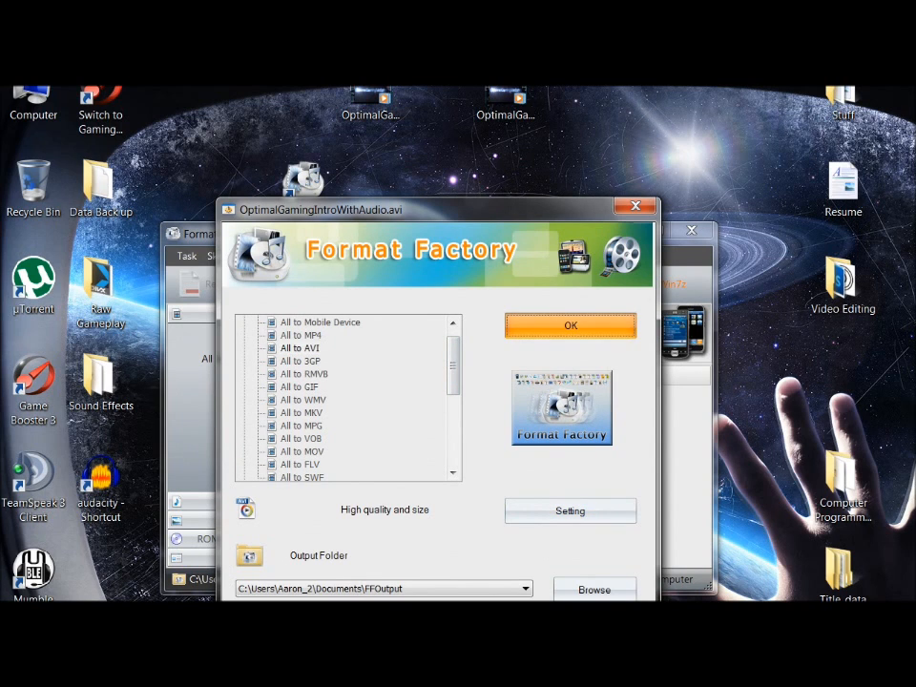
Add the AVI task to the list and run the conversion until it reads Completed.
left_click(570, 324)
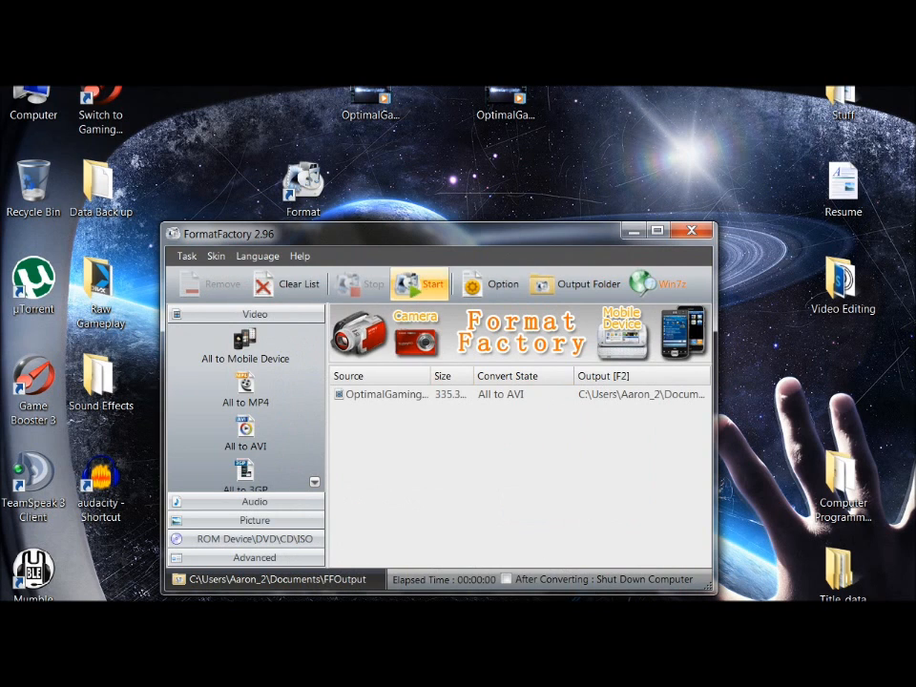
left_click(420, 282)
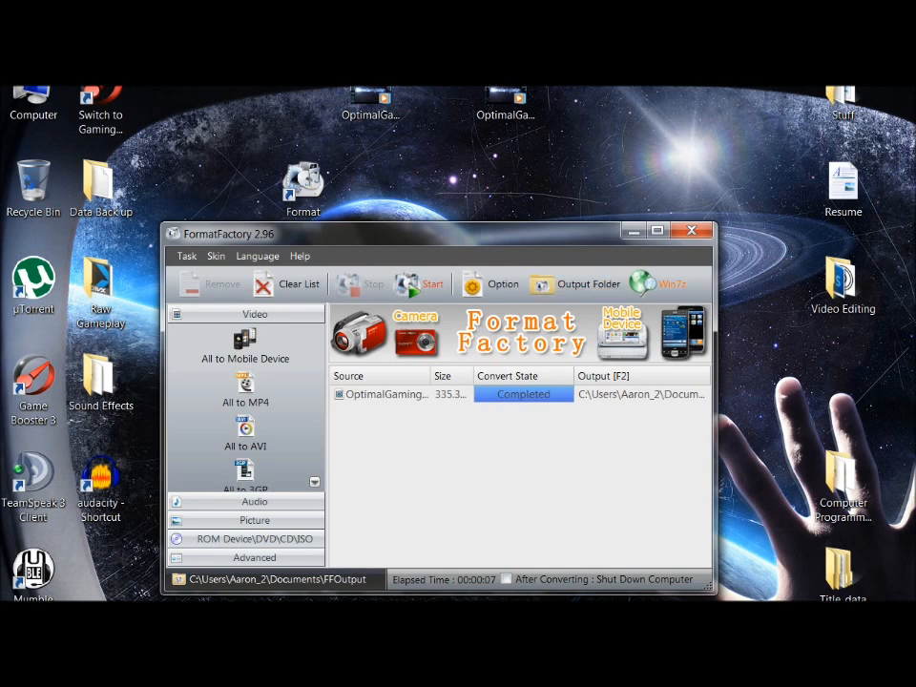
left_click(386, 393)
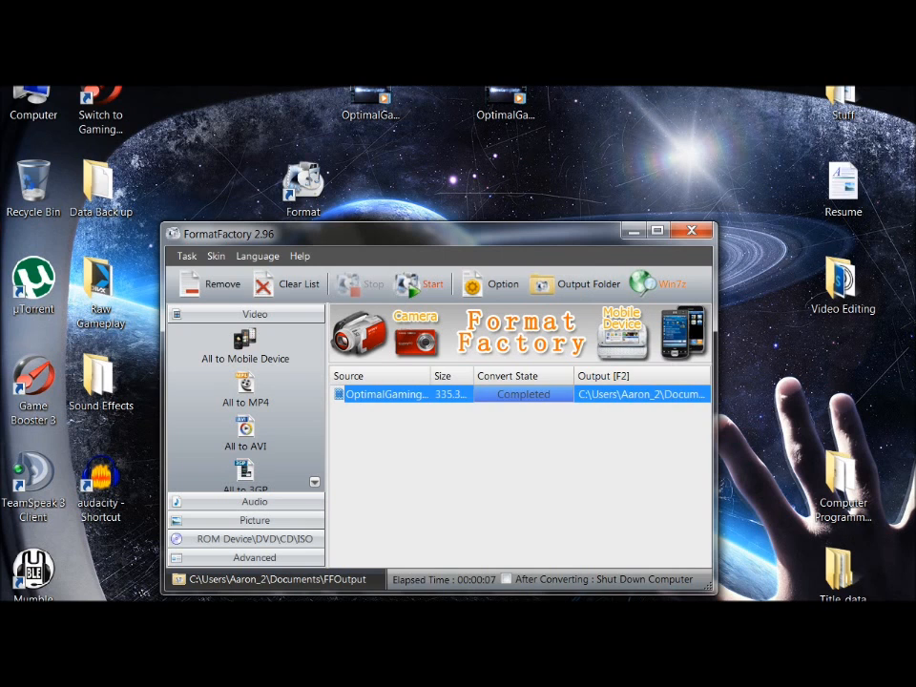
Inspect the converted AVI's properties in FFOutput (1.43 MB, 1280x720, 30 fps).
left_click(575, 282)
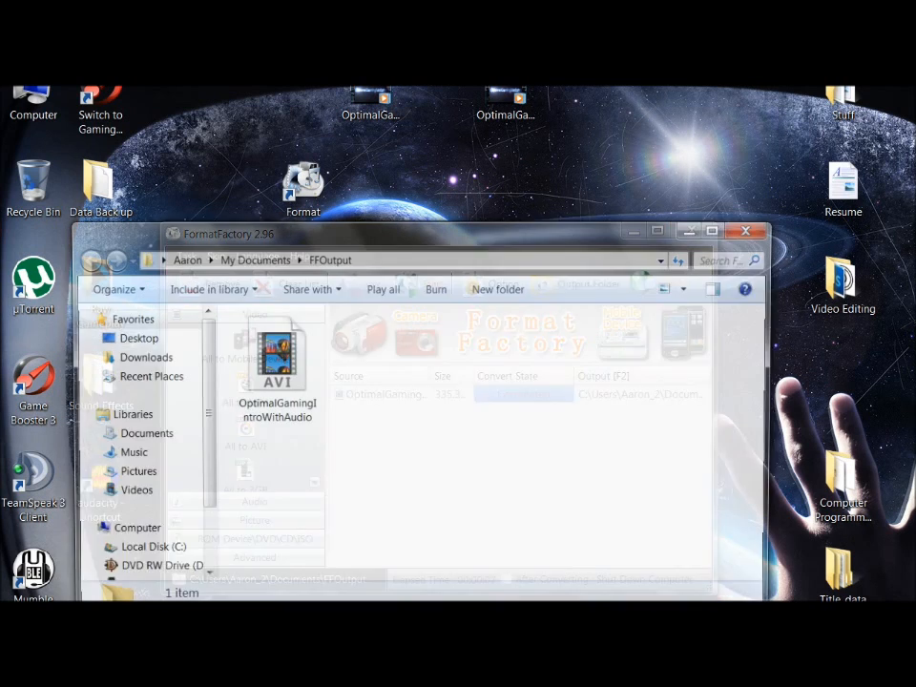
left_click(744, 231)
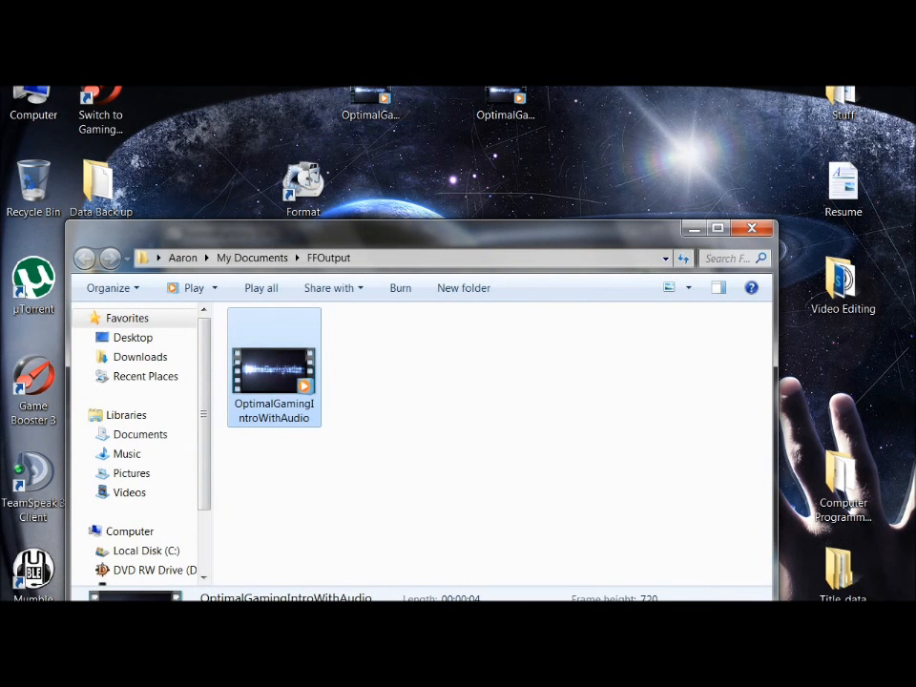
right_click(274, 367)
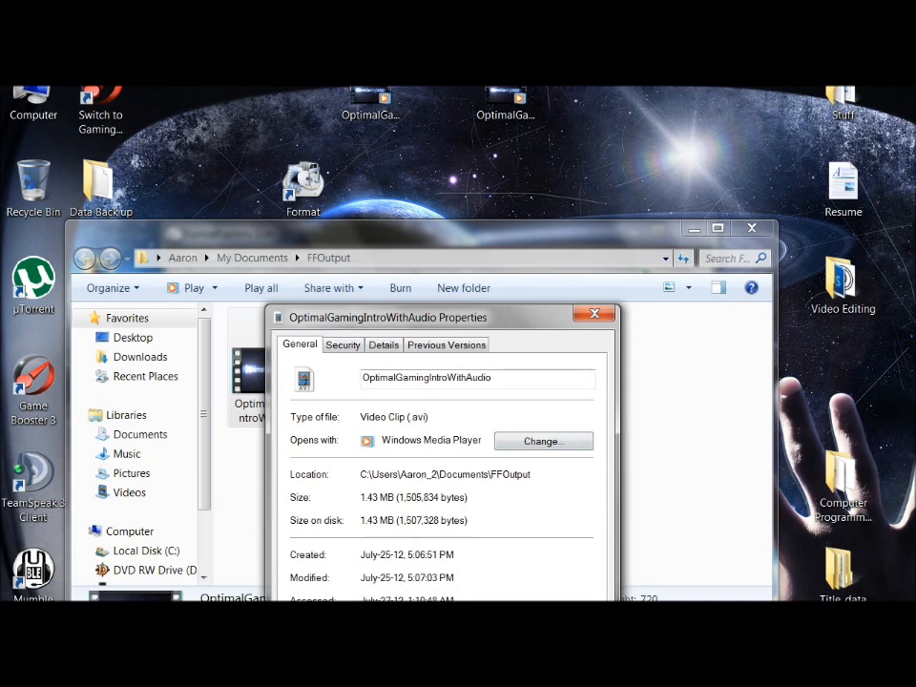
left_click(381, 343)
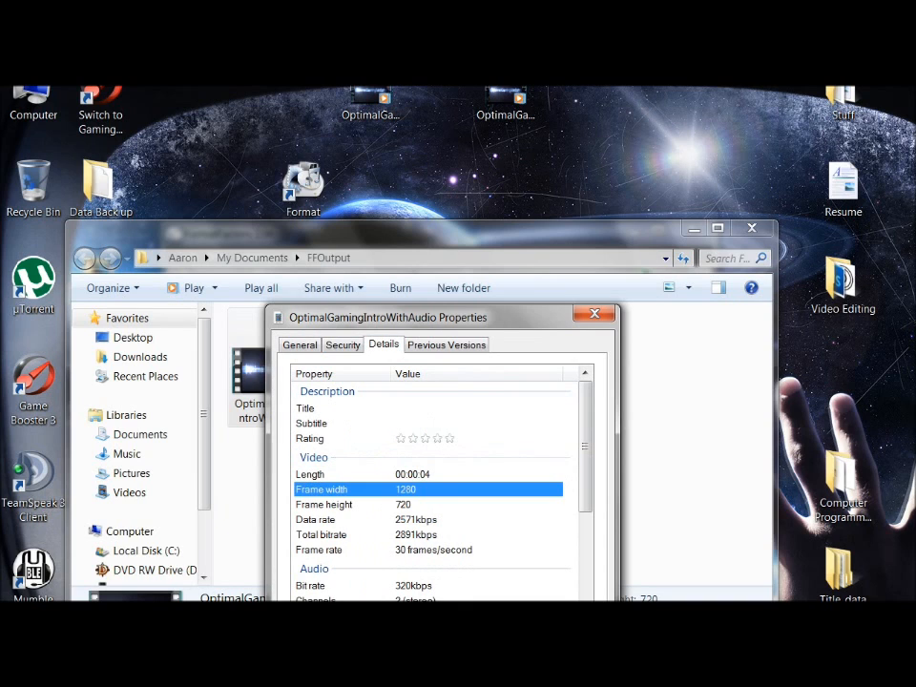
left_click(324, 504)
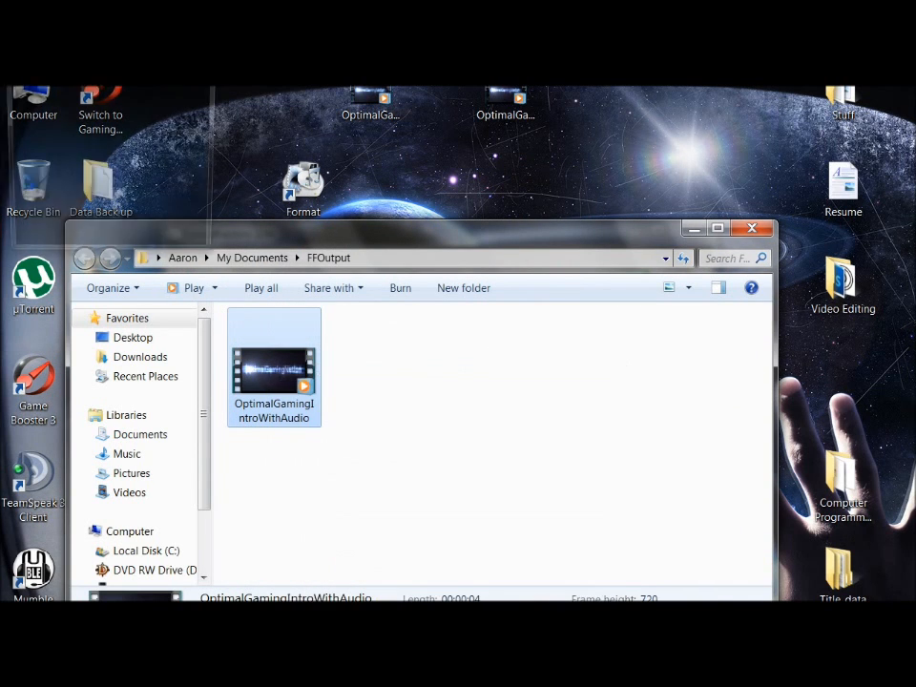
Play the converted intro video.
double_click(275, 359)
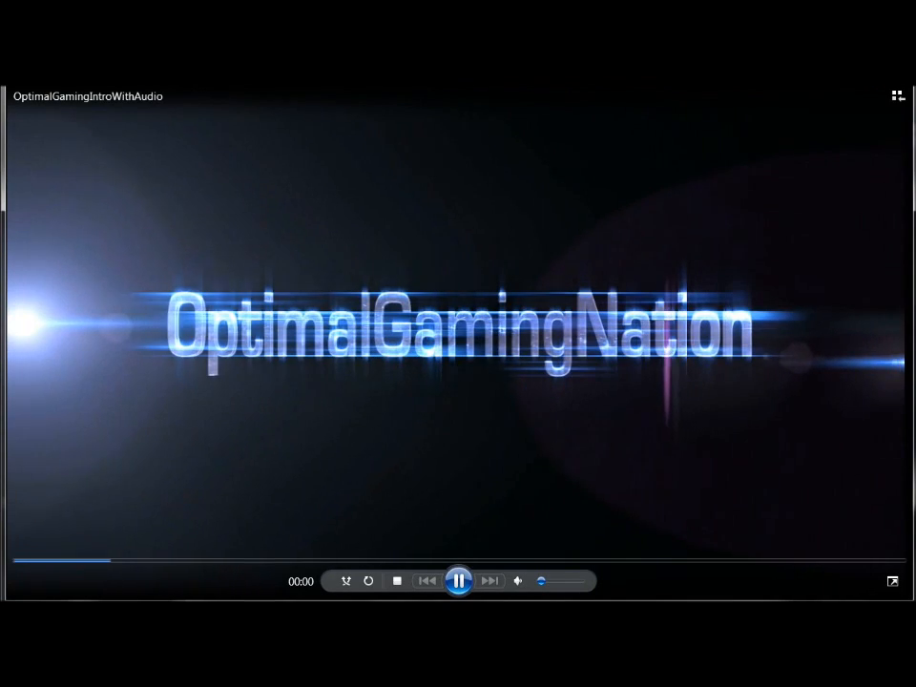